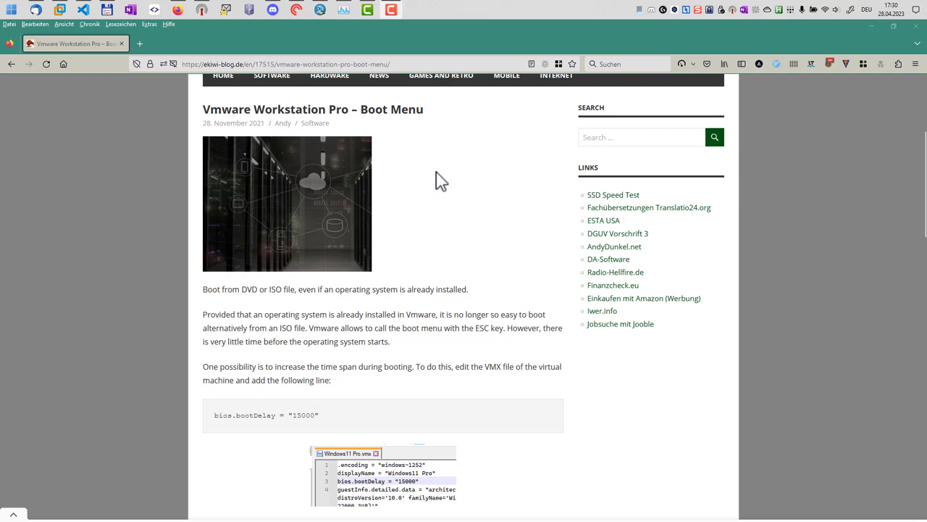
{"action": "mouse_move", "coordinate": [405, 177]}
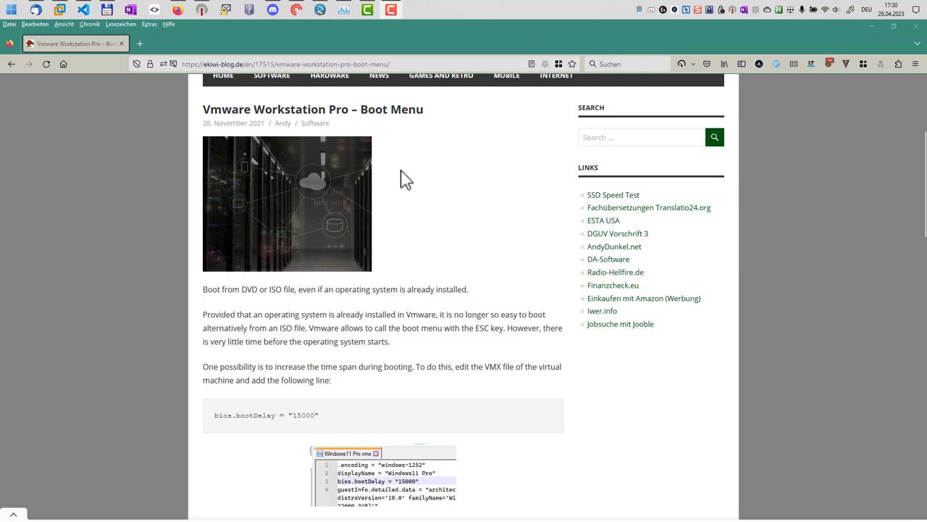
{"action": "mouse_move", "coordinate": [275, 188]}
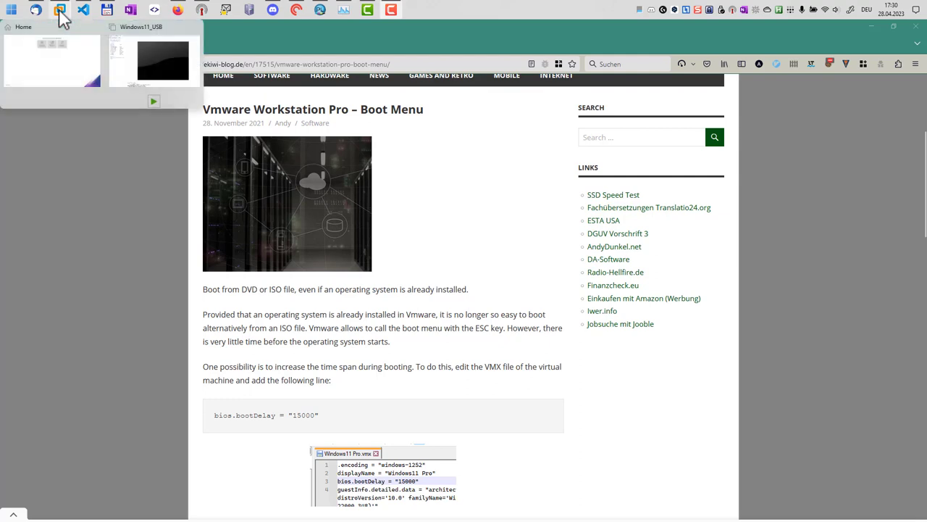
- Bring the running Windows11_USB VM console to the front from the taskbar preview
{"action": "left_click", "coordinate": [152, 61]}
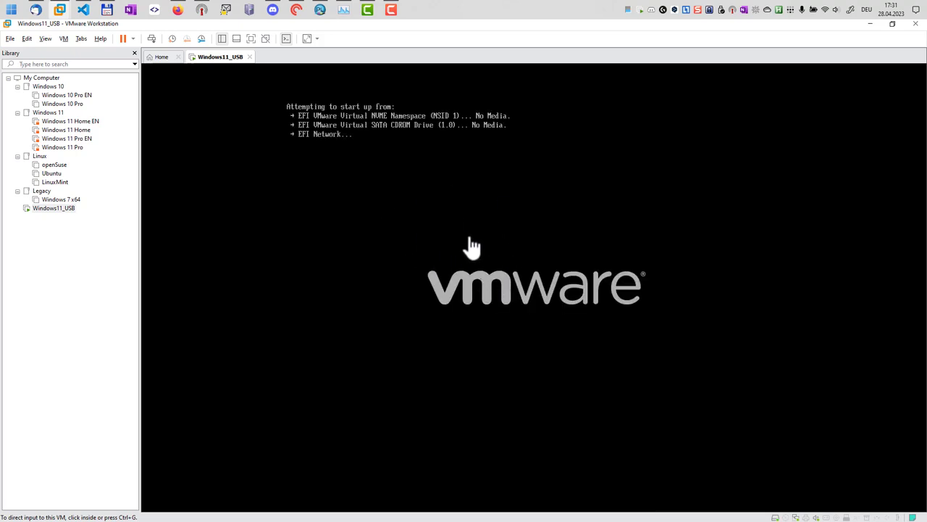
{"action": "mouse_move", "coordinate": [497, 255]}
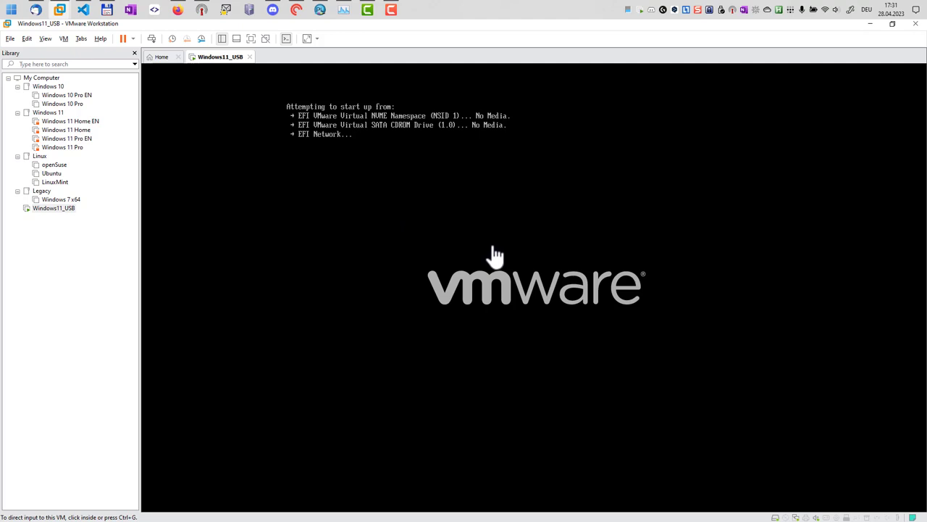
{"action": "mouse_move", "coordinate": [460, 243]}
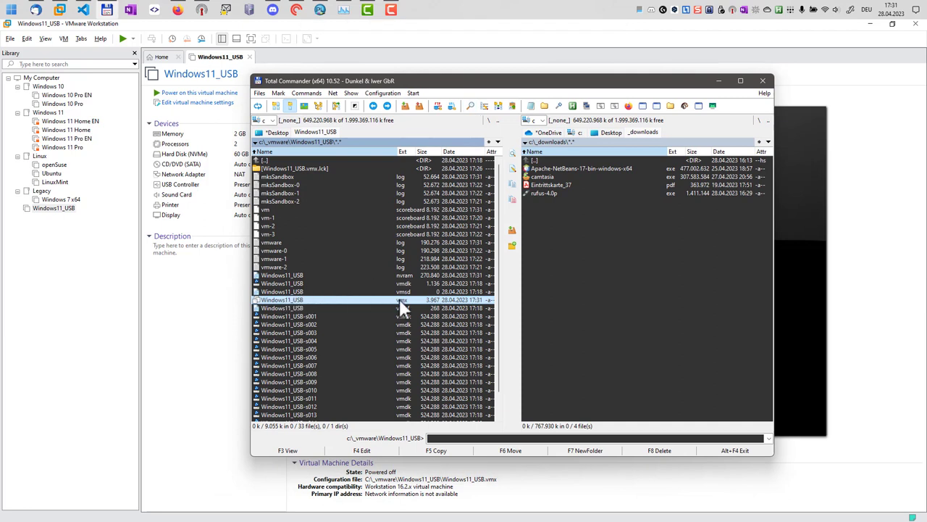
{"action": "mouse_move", "coordinate": [321, 316]}
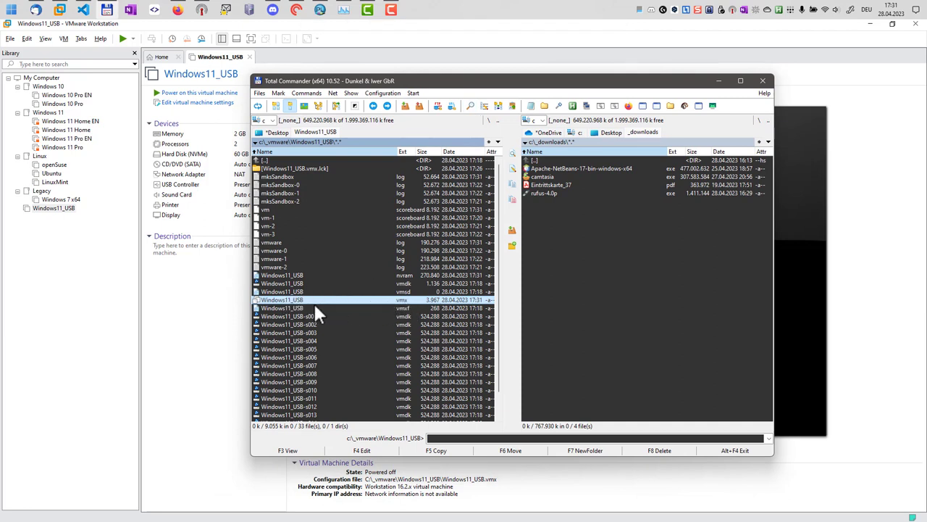
{"action": "mouse_move", "coordinate": [324, 301]}
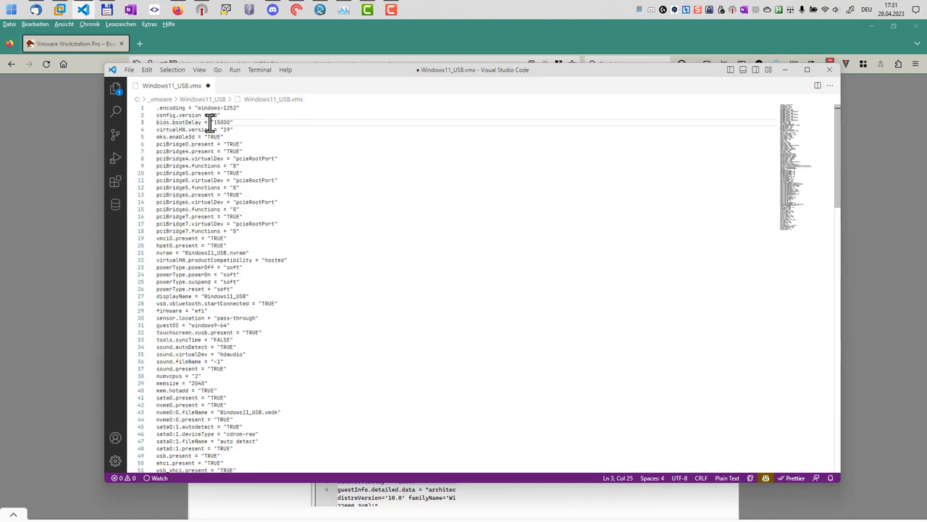
- Check the 15000 value of bios.bootDelay on line 3 of Windows11_USB.vmx
{"action": "double_click", "coordinate": [224, 121]}
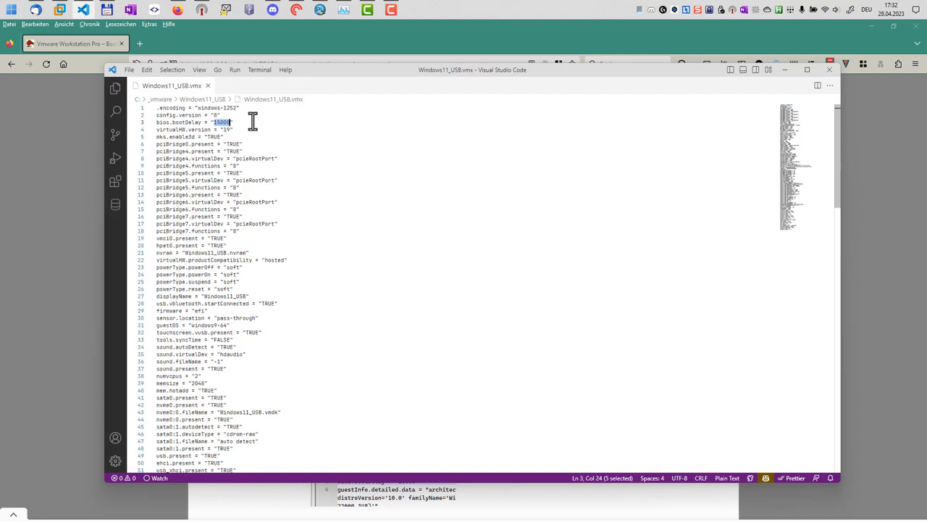
{"action": "mouse_move", "coordinate": [304, 51]}
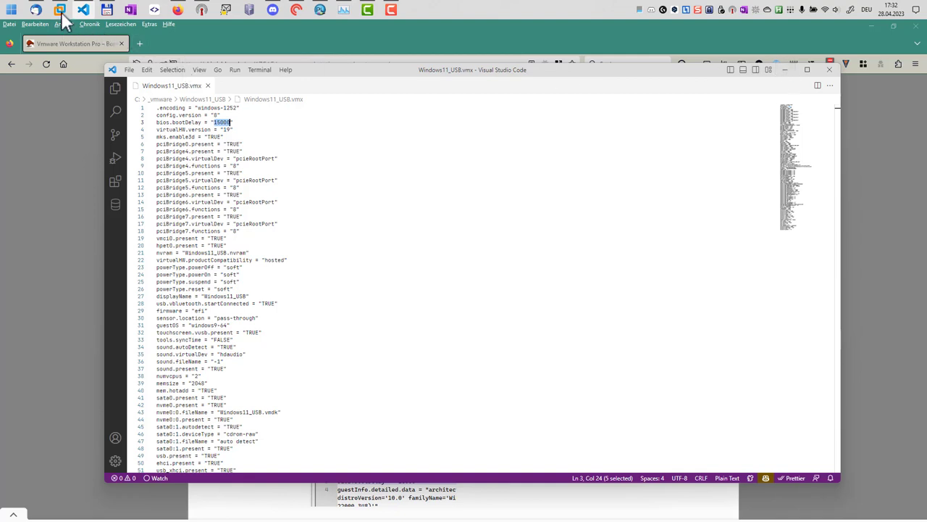
- Return to the VMware Workstation window showing the Windows11_USB summary page
{"action": "left_click", "coordinate": [68, 18]}
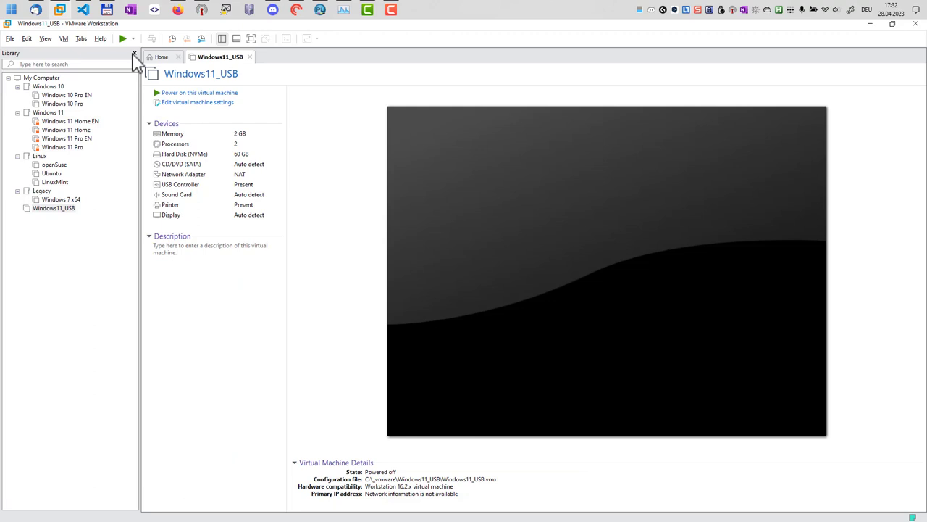
{"action": "mouse_move", "coordinate": [196, 98]}
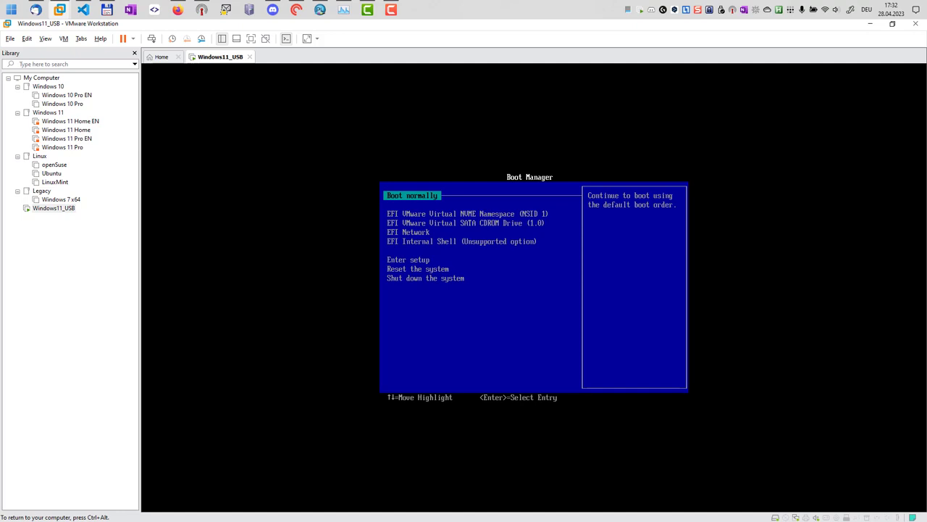
{"action": "key", "text": "Down"}
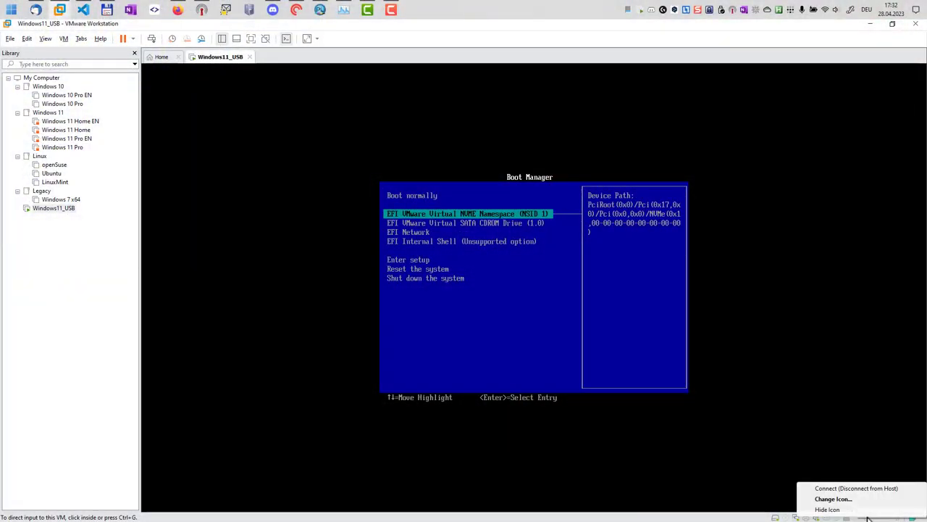
{"action": "mouse_move", "coordinate": [871, 498]}
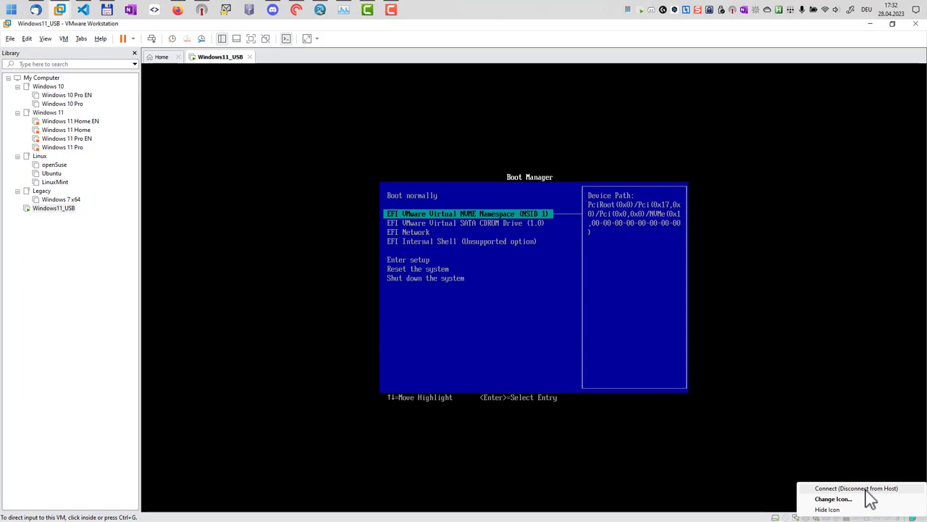
{"action": "mouse_move", "coordinate": [862, 503]}
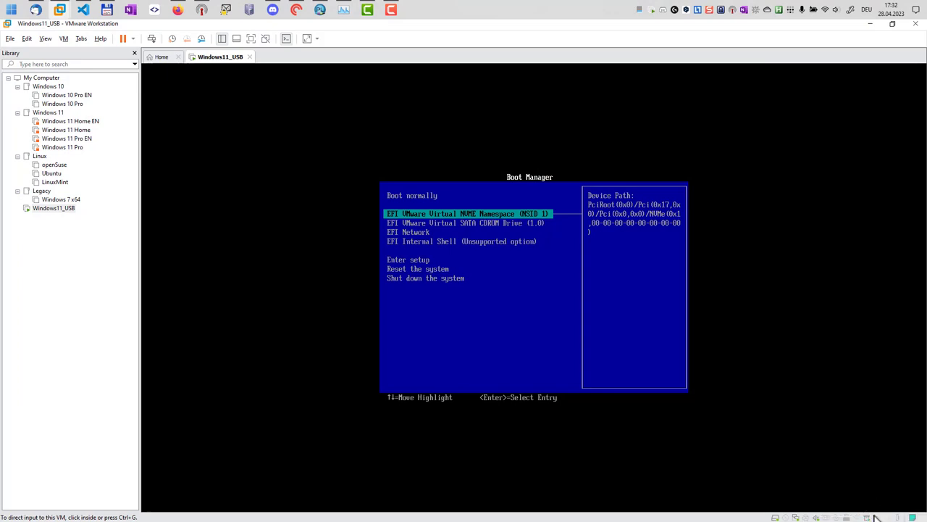
{"action": "mouse_move", "coordinate": [185, 86]}
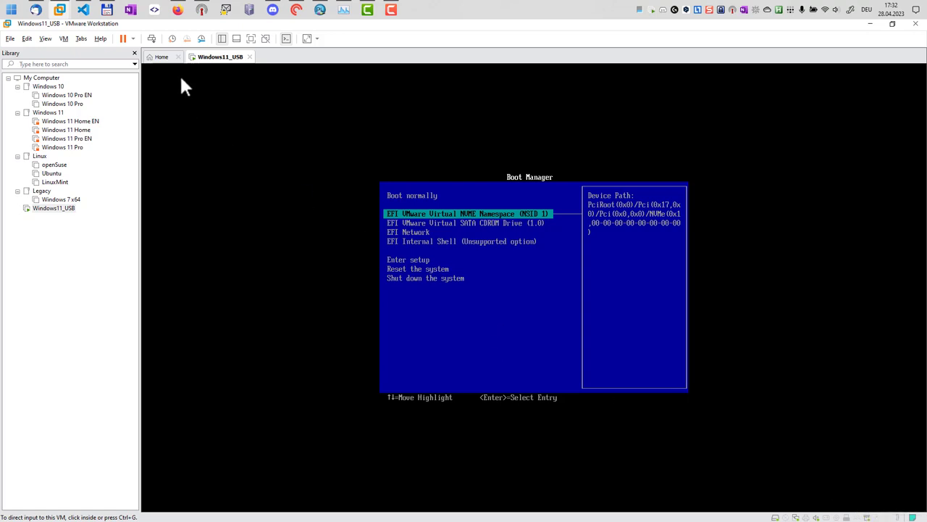
{"action": "mouse_move", "coordinate": [447, 216]}
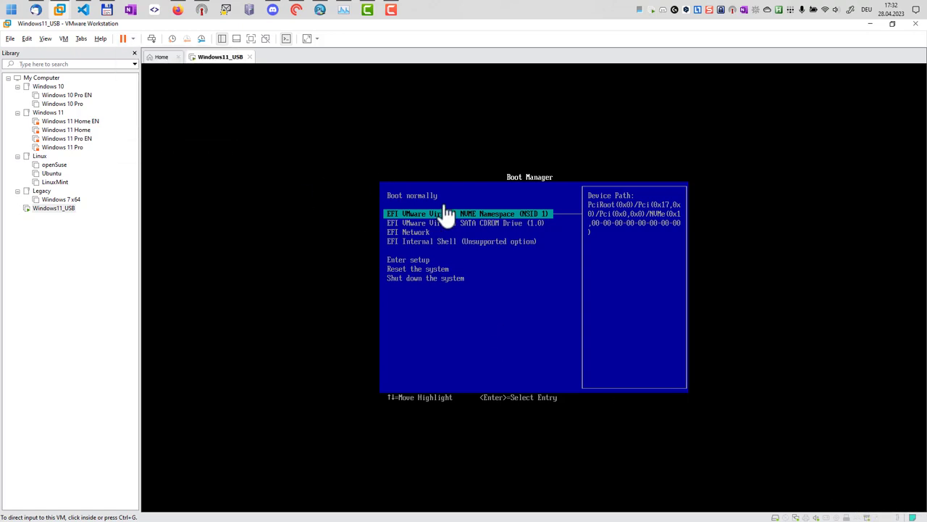